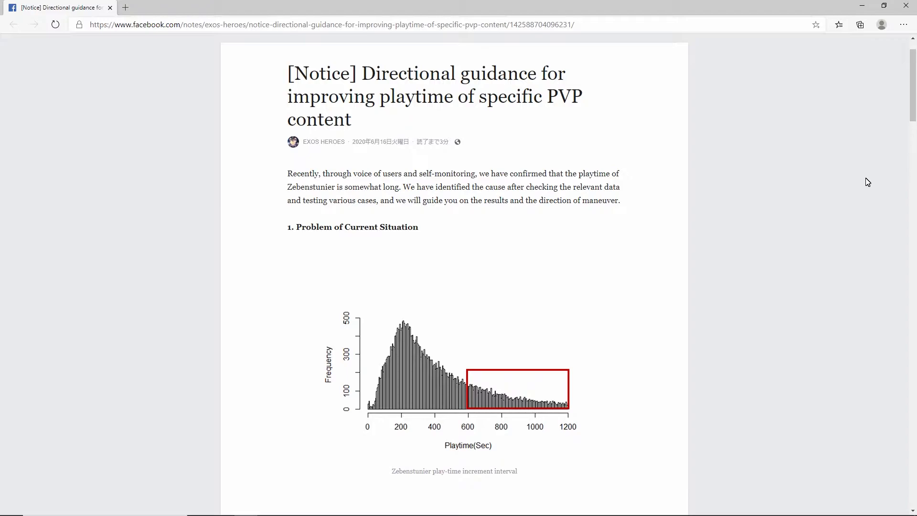
# - Scroll down the PVP playtime notice until the [Revision] heading and its paragraph are visible
pyautogui.scroll(-3)
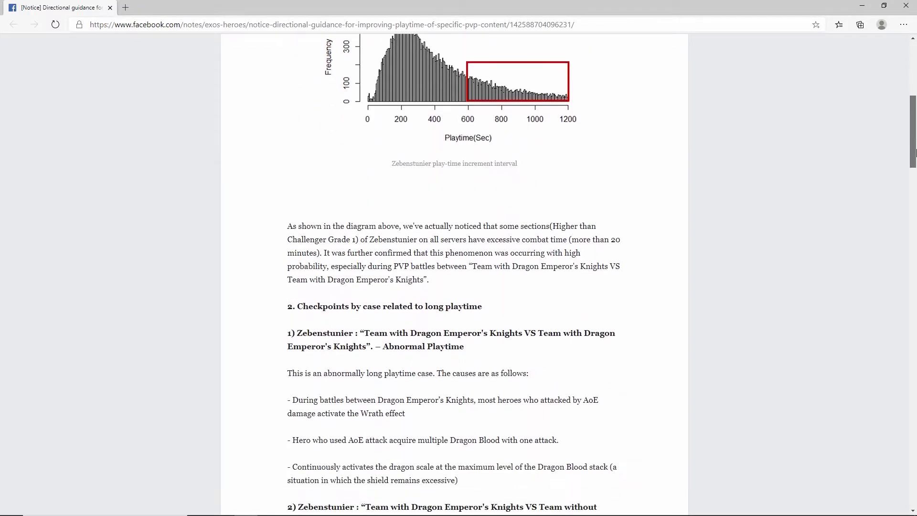
pyautogui.scroll(-3)
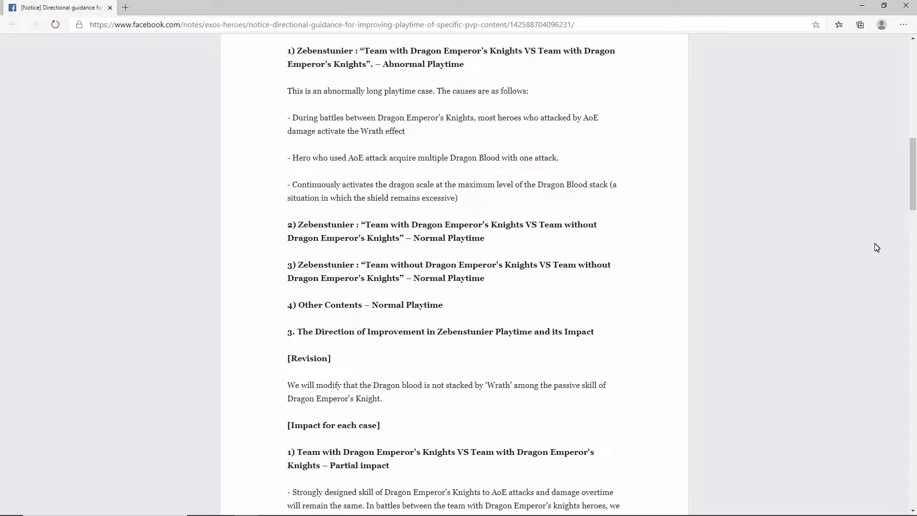
pyautogui.moveTo(286, 387)
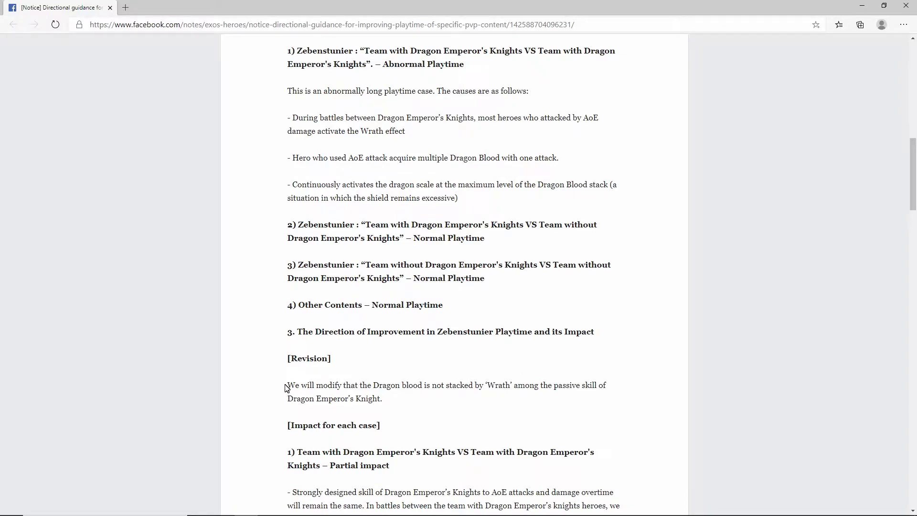
# - Select the Revision sentence stating Wrath will no longer stack Dragon Blood
pyautogui.moveTo(287, 385); pyautogui.dragTo(382, 398)
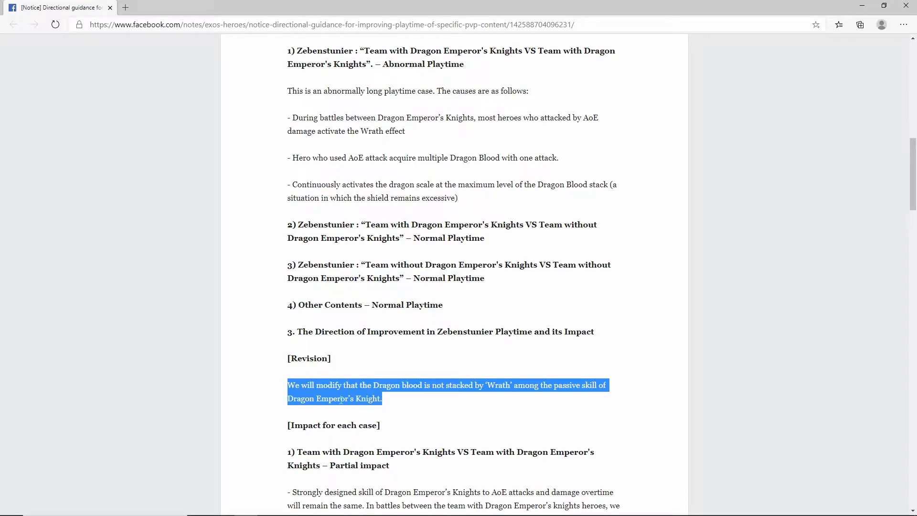
pyautogui.moveTo(341, 396)
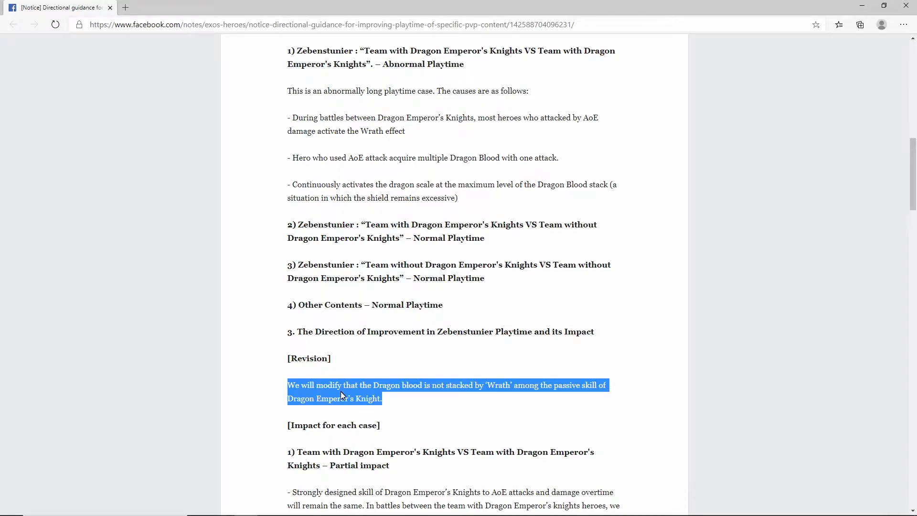